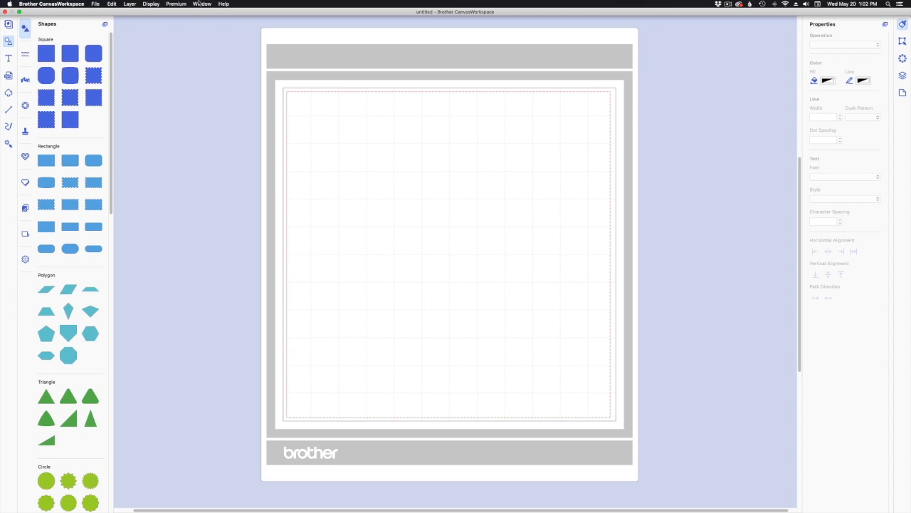
Draw a plain circle shape in the upper-left area of the mat
click(224, 4)
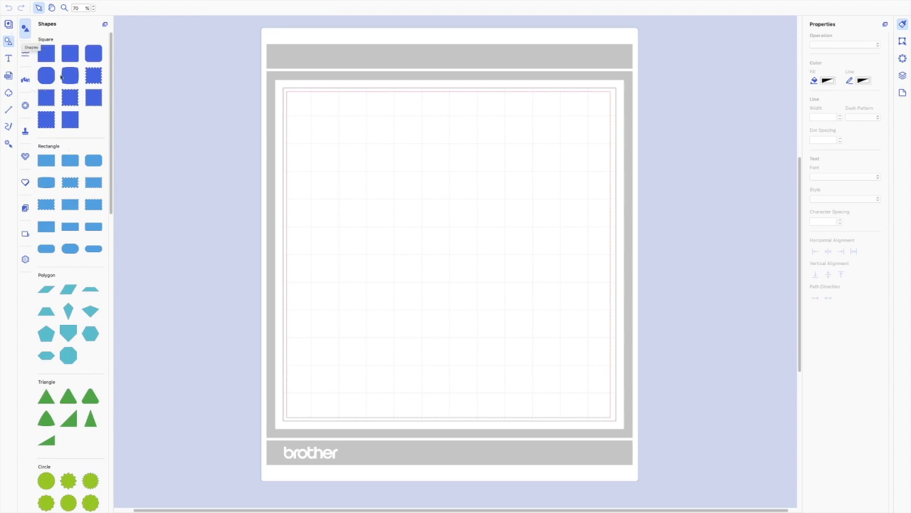
scroll(down, 3)
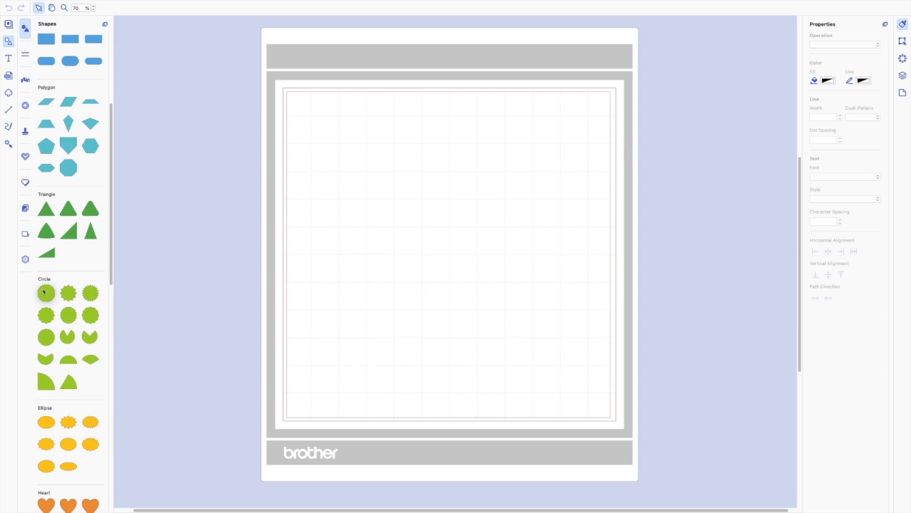
click(46, 293)
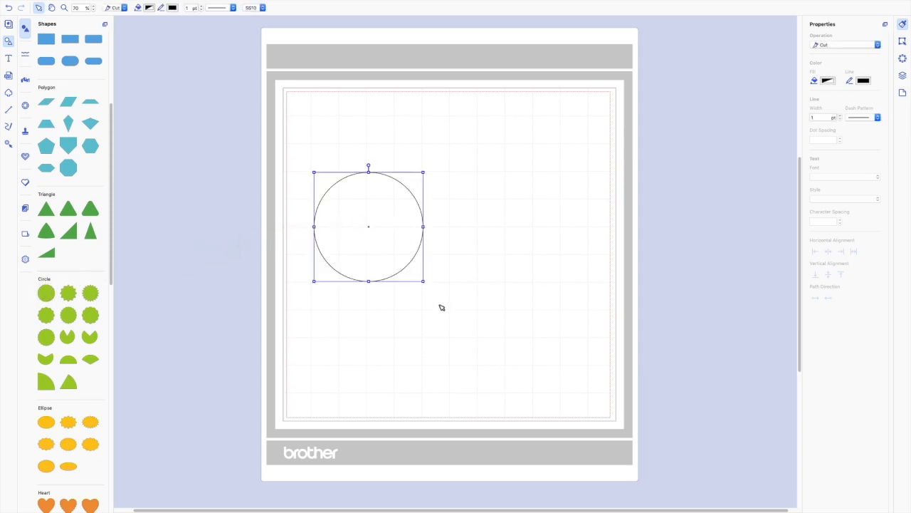
drag(421, 280, 500, 358)
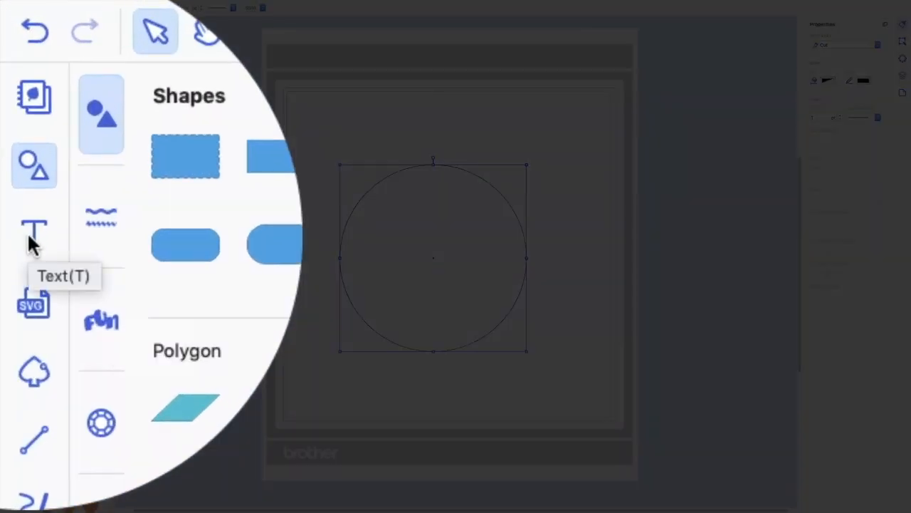
Add a text object above the circle reading 'Julie & Steve 6.20.2020'
click(34, 231)
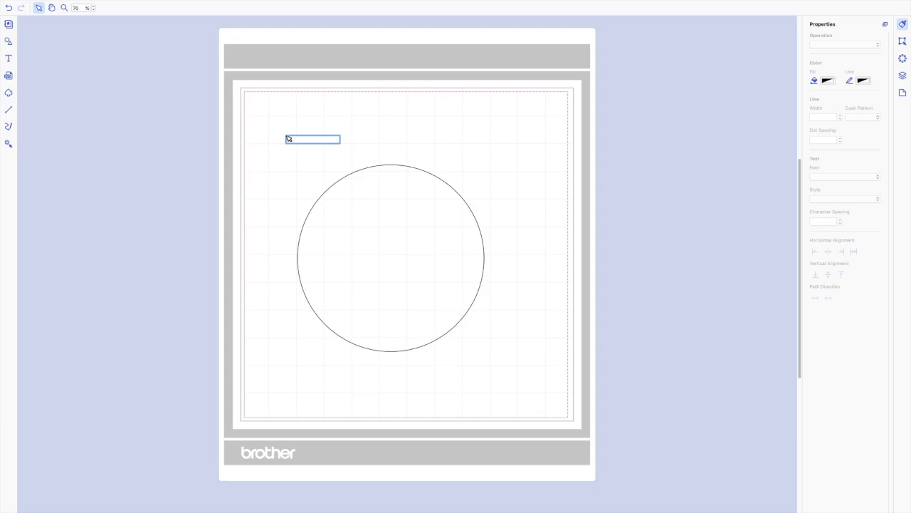
text(Julie & Steve)
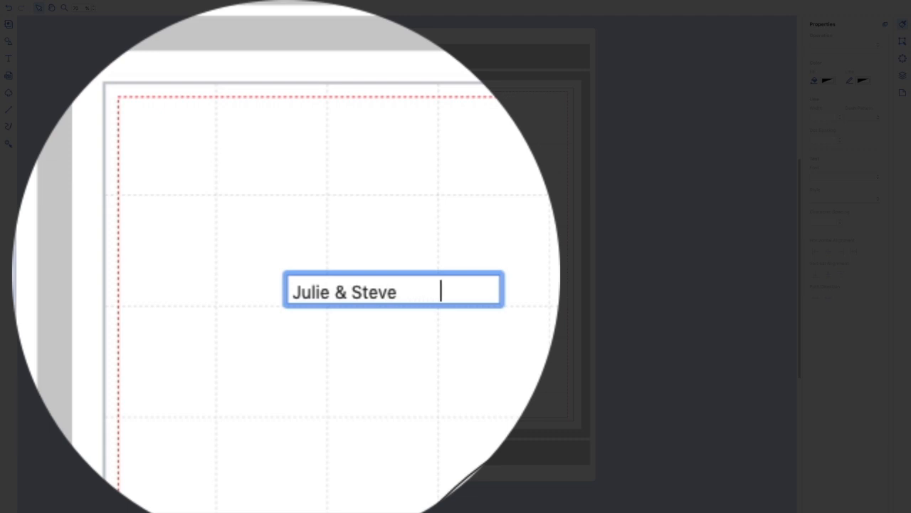
text(6)
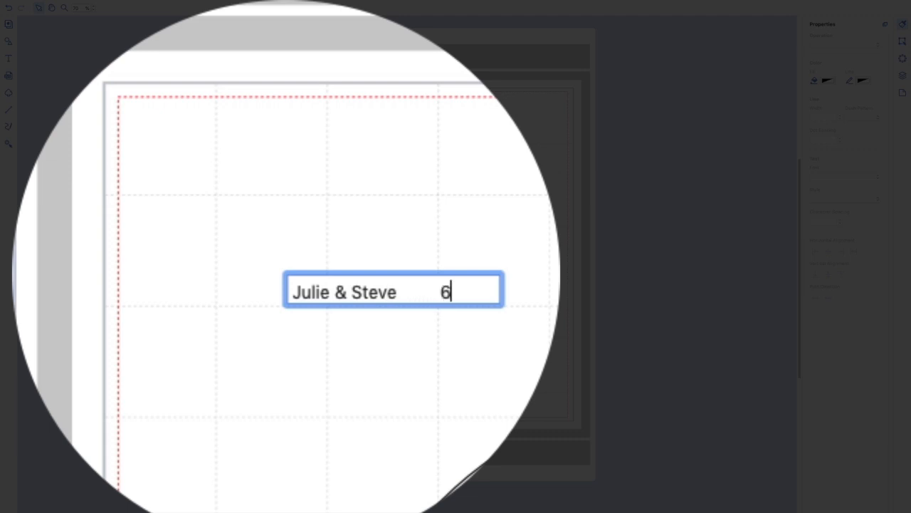
text(.20)
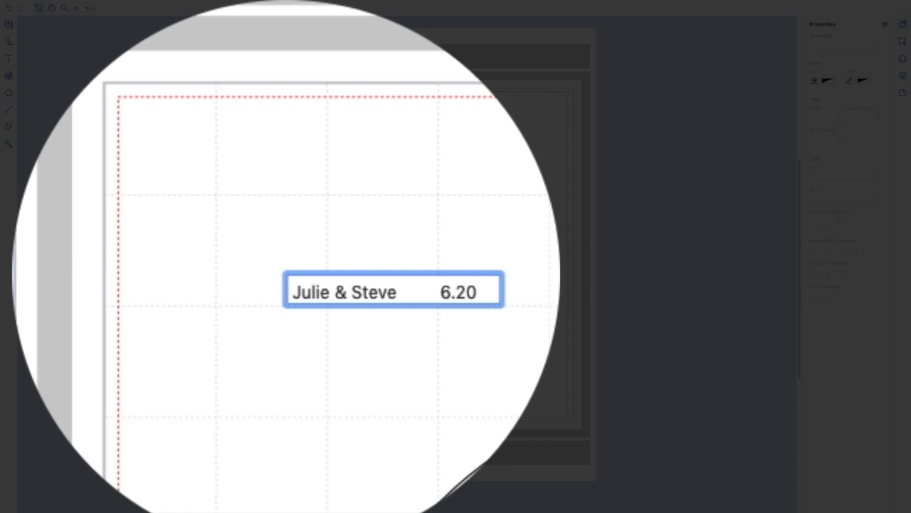
text(202)
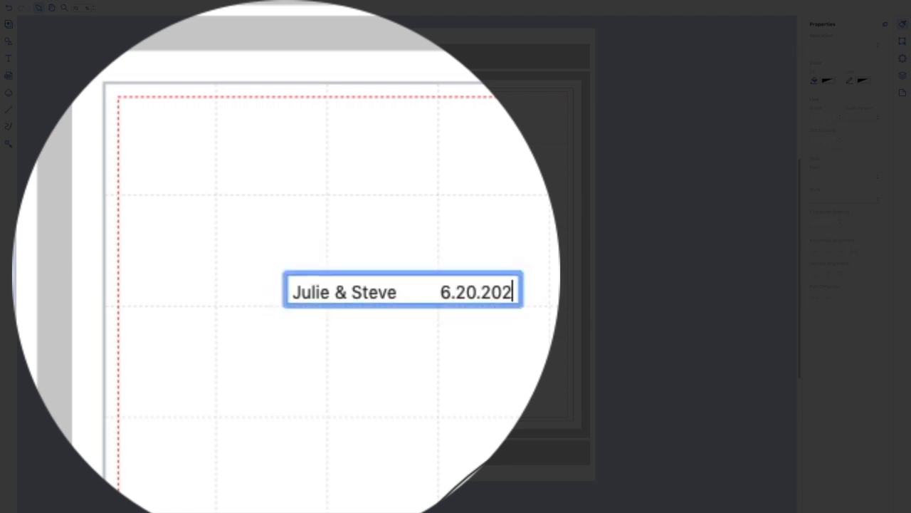
text(0)
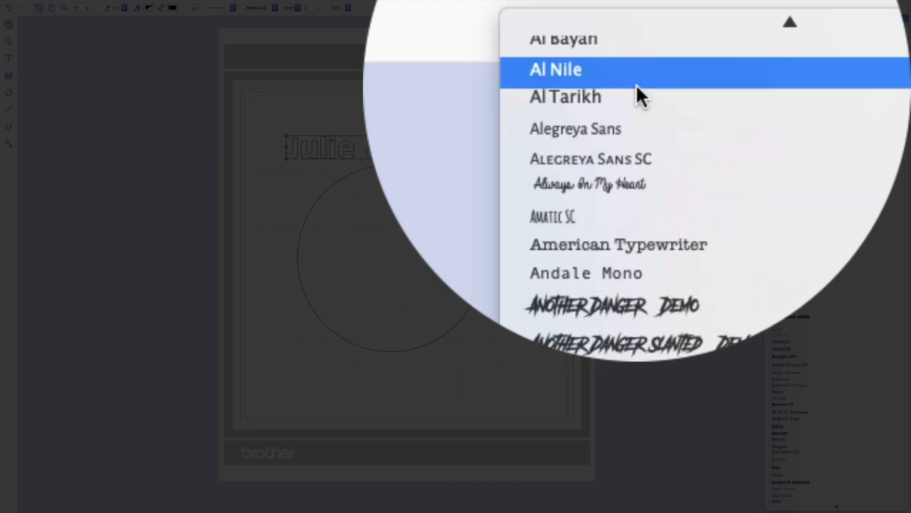
Restyle the names-and-date text in a wide, outlined display font
scroll(down, 3)
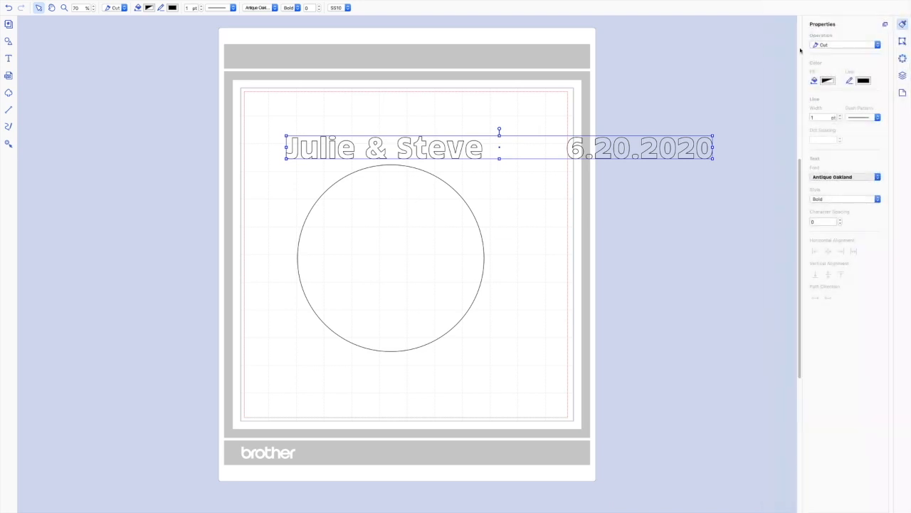
click(844, 176)
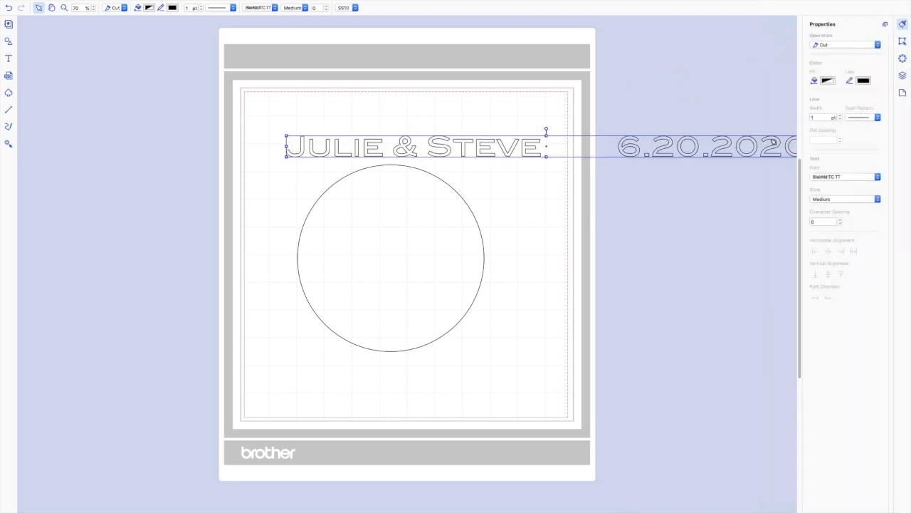
mouse_move(501, 151)
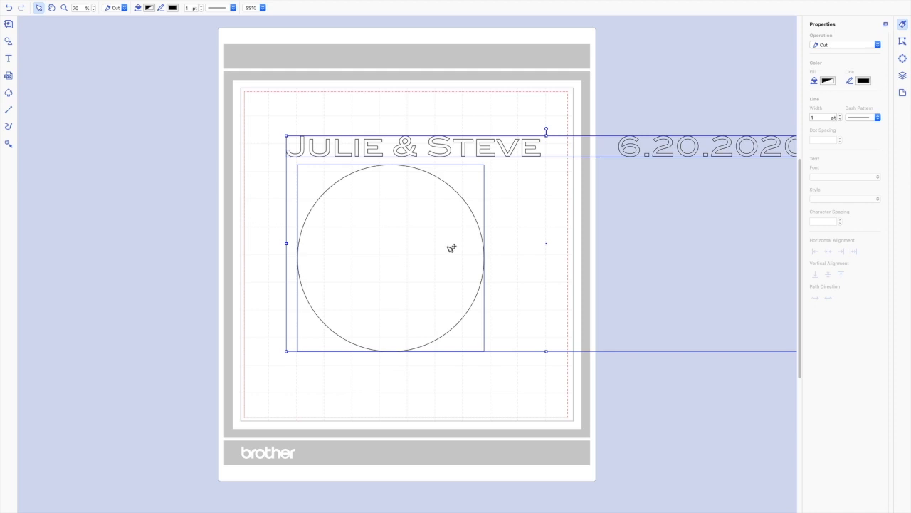
Fit the names-and-date text to the circle's path so it curves along its edge
right_click(450, 248)
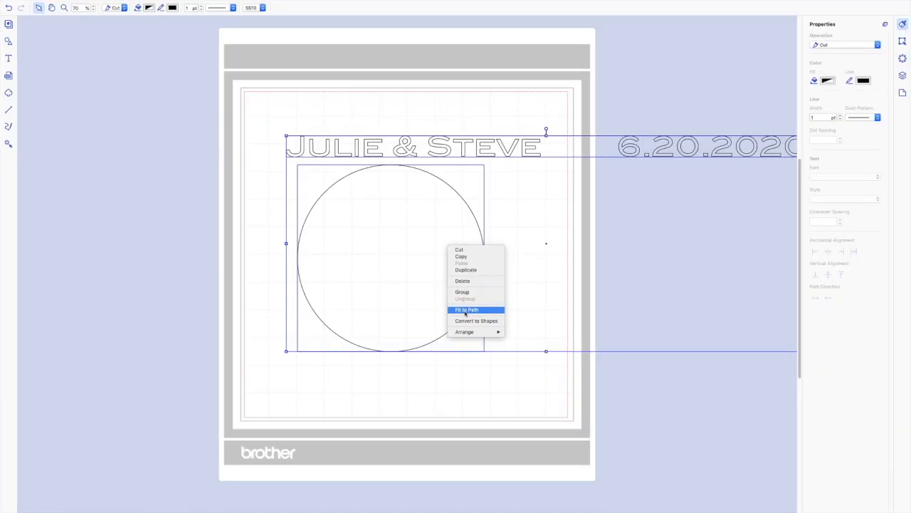
click(467, 311)
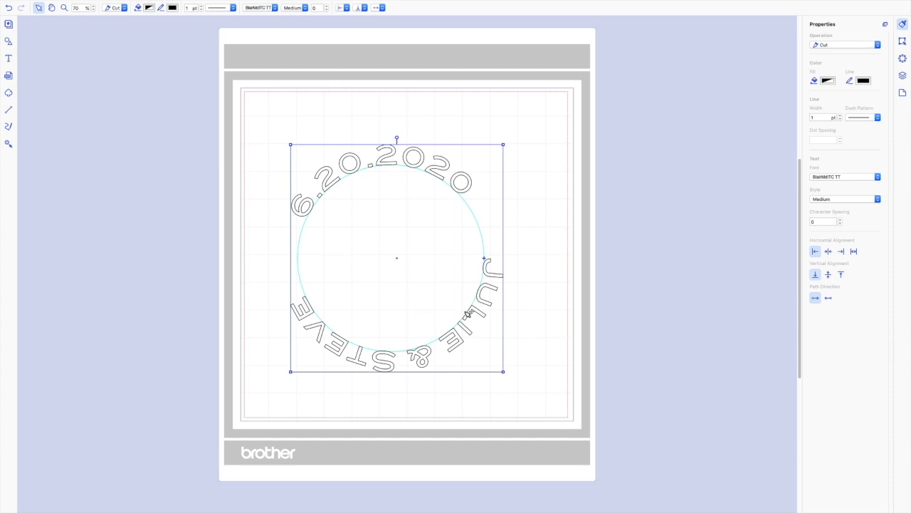
mouse_move(313, 282)
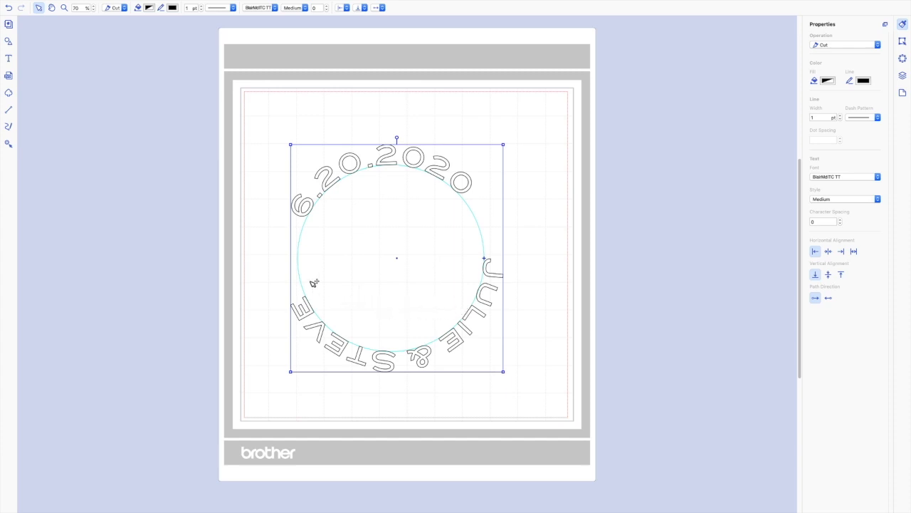
mouse_move(525, 363)
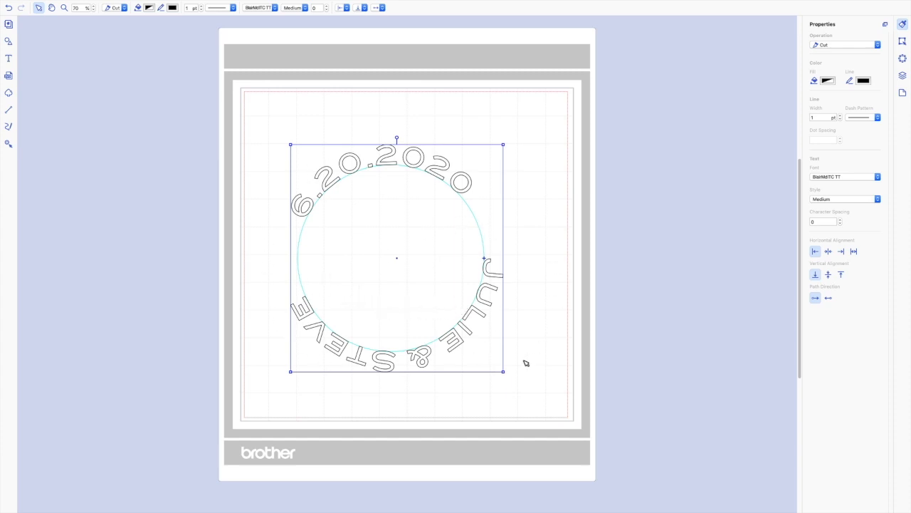
mouse_move(373, 346)
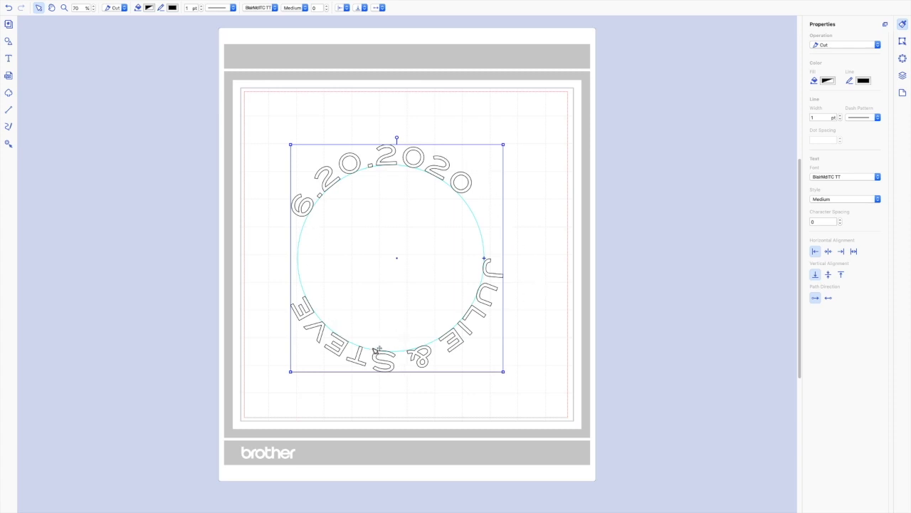
mouse_move(378, 349)
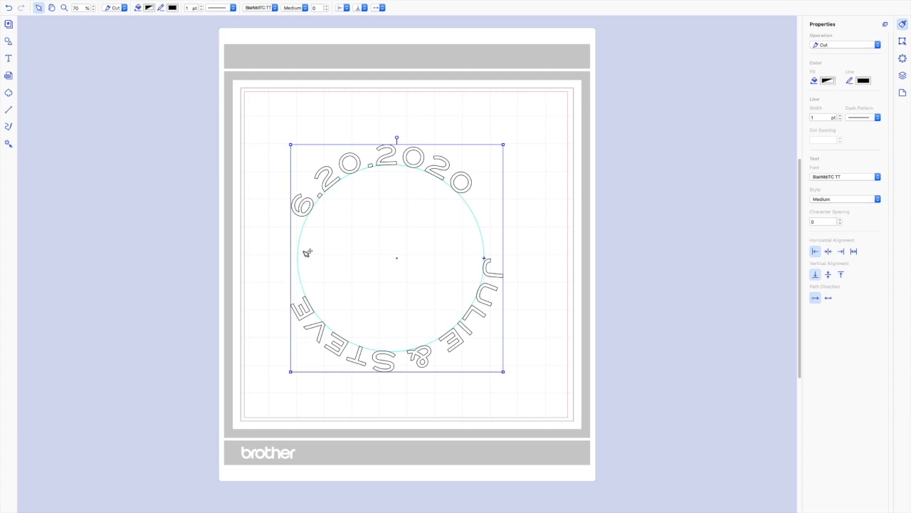
mouse_move(299, 230)
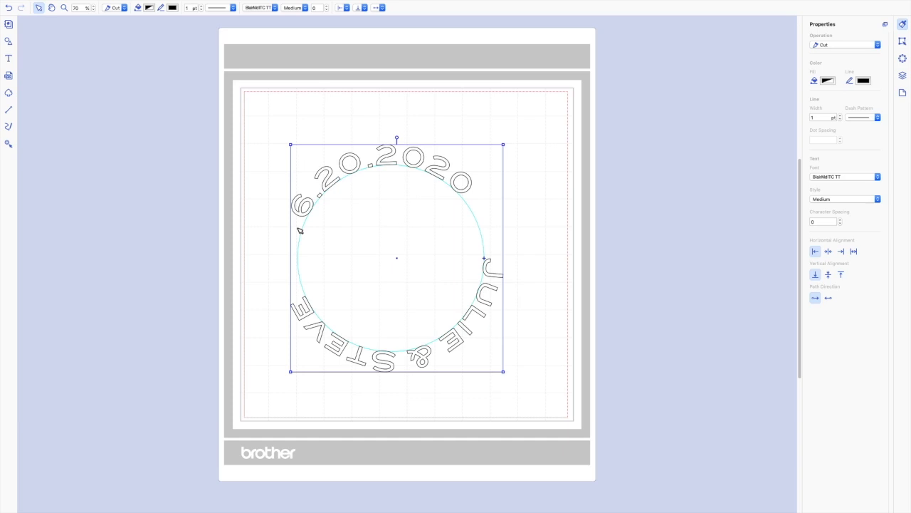
mouse_move(275, 276)
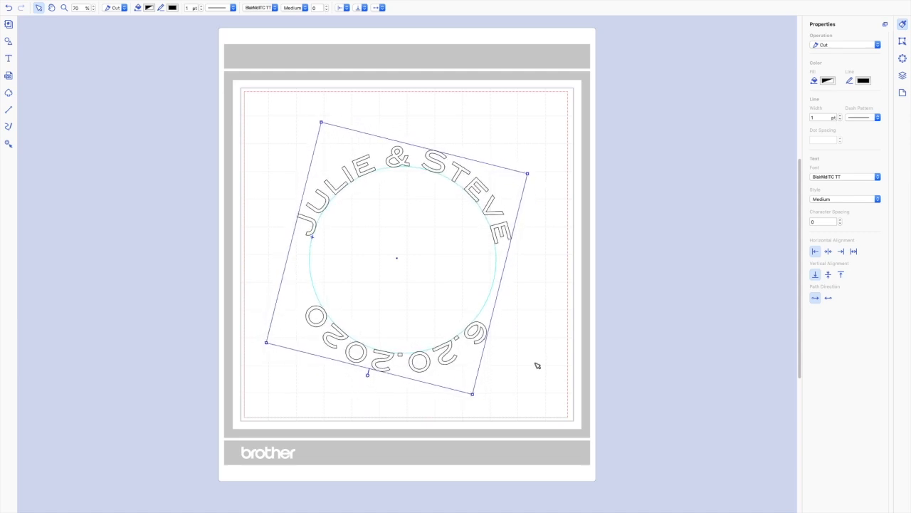
Deselect the curved text, leaving names on top and the date along the bottom
click(356, 412)
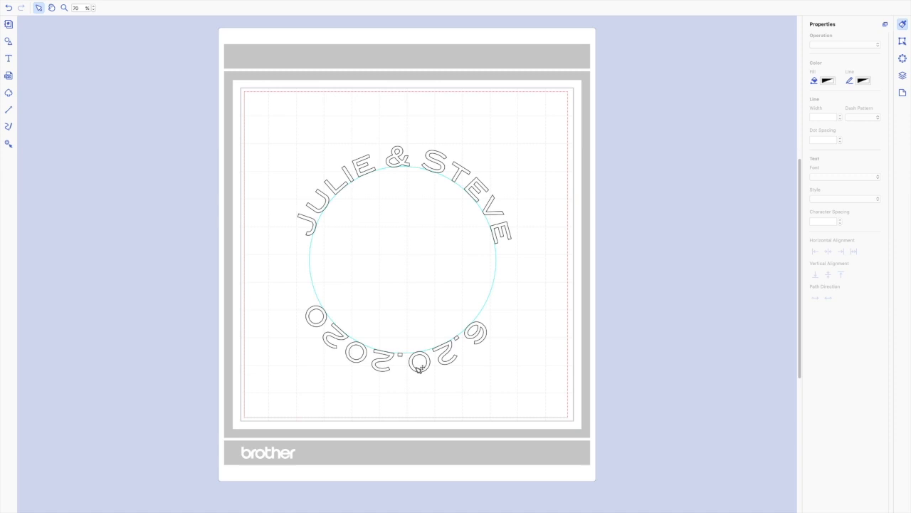
Release the text from the circle path, then fit it to the path again
right_click(418, 368)
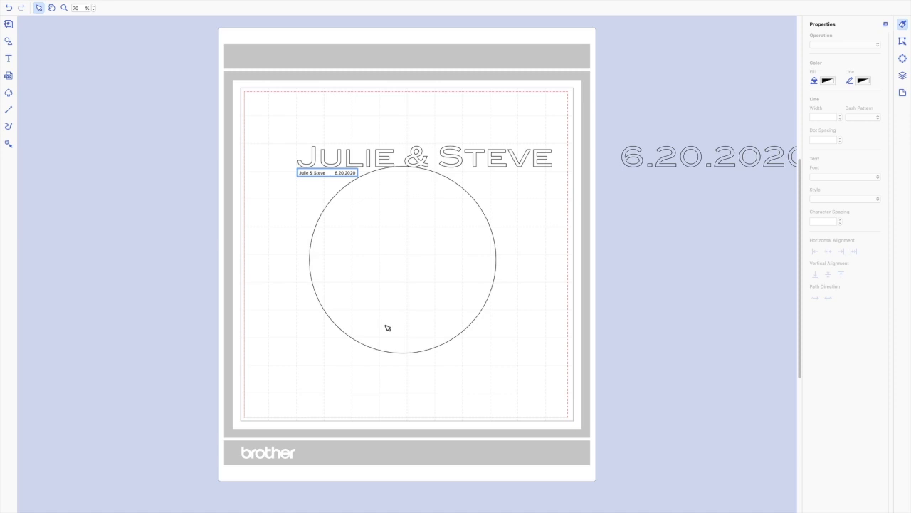
mouse_move(421, 254)
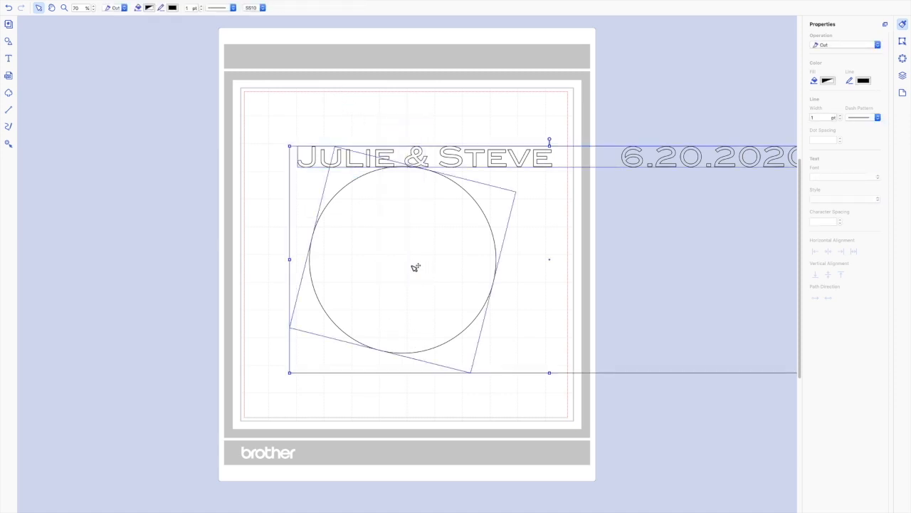
right_click(415, 268)
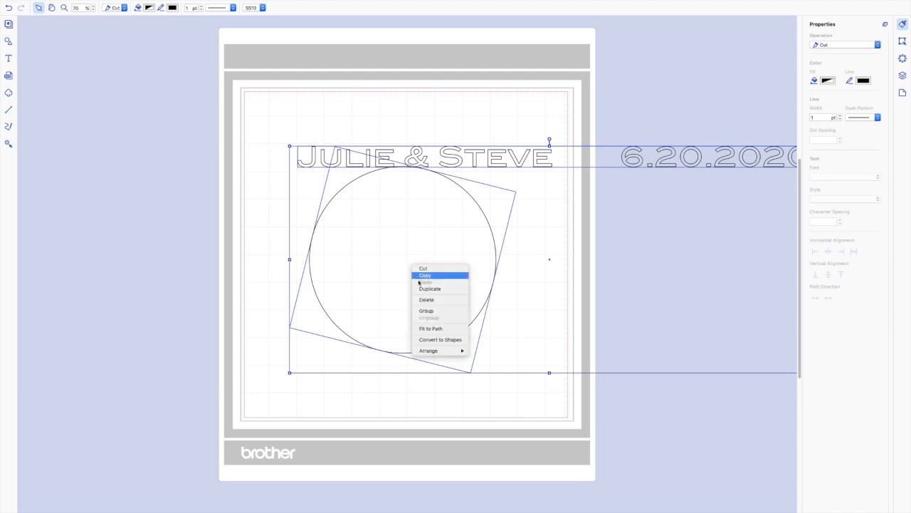
click(430, 327)
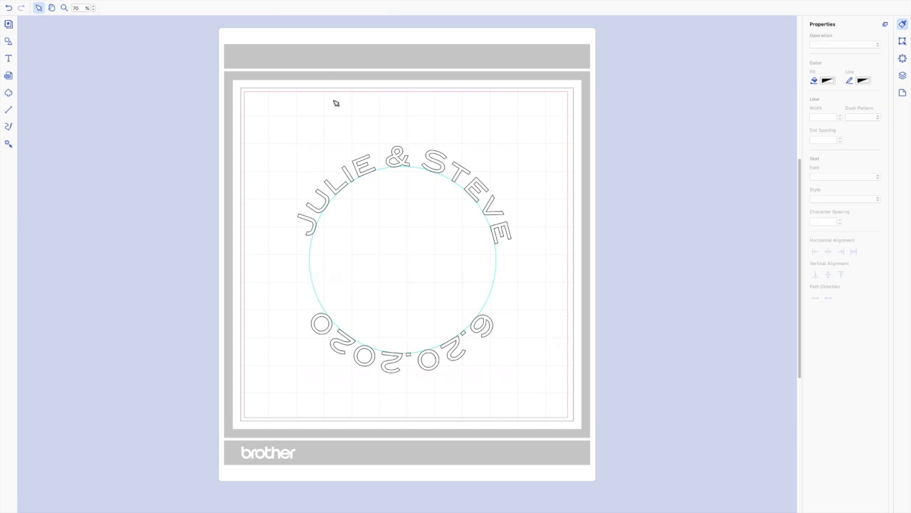
Test horizontal alignment, vertical alignment and path direction options, ending with letters centered on the line in the original direction
click(356, 178)
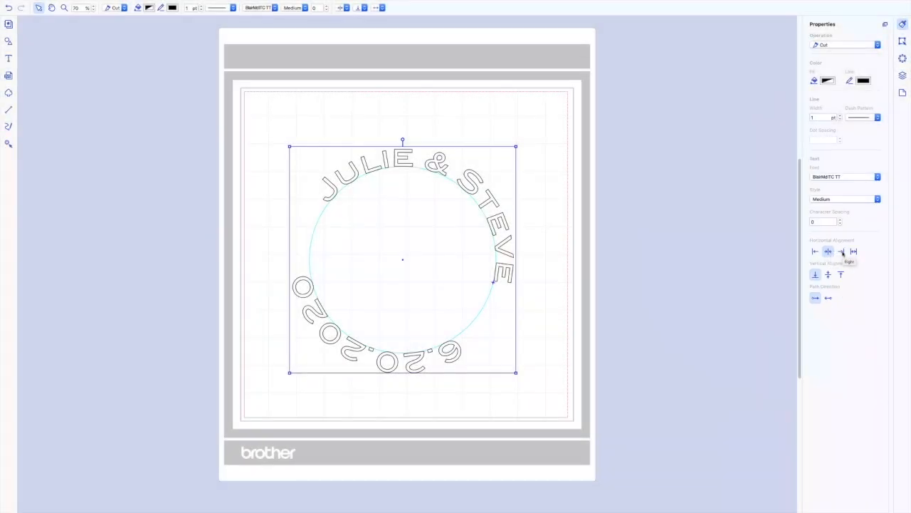
click(840, 250)
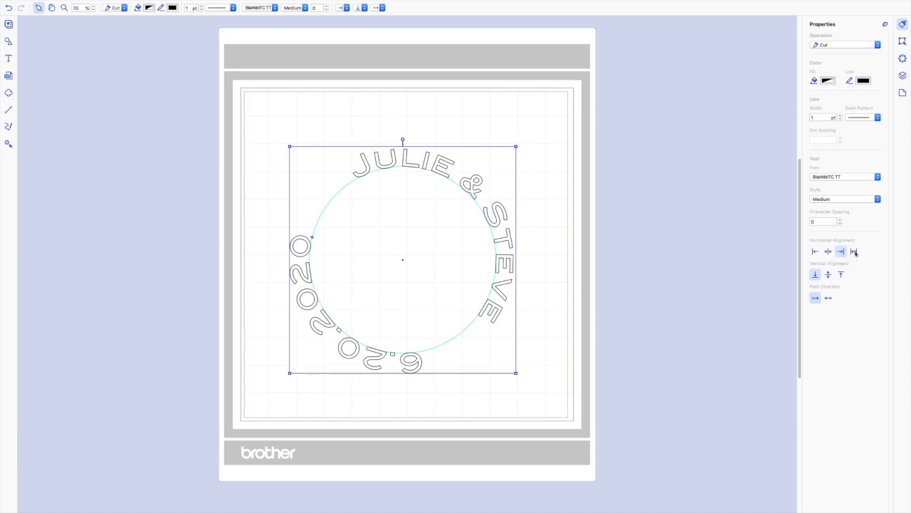
click(829, 250)
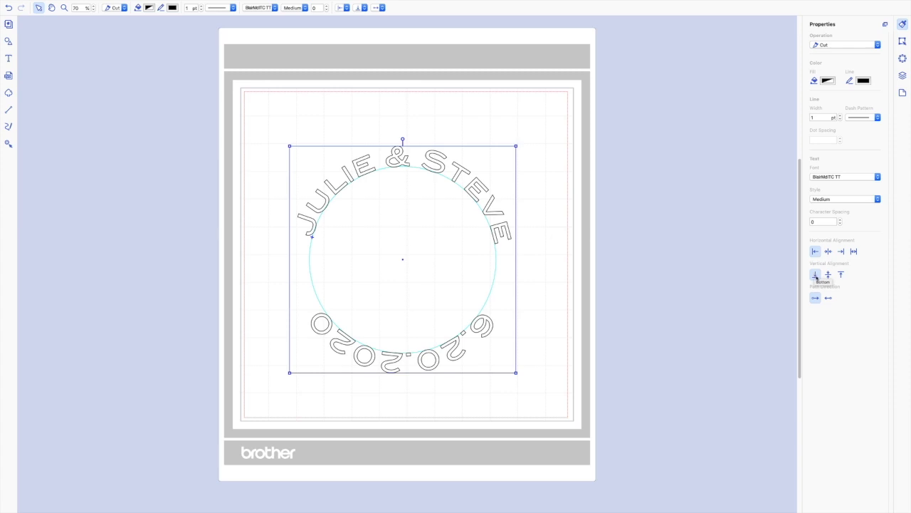
click(827, 274)
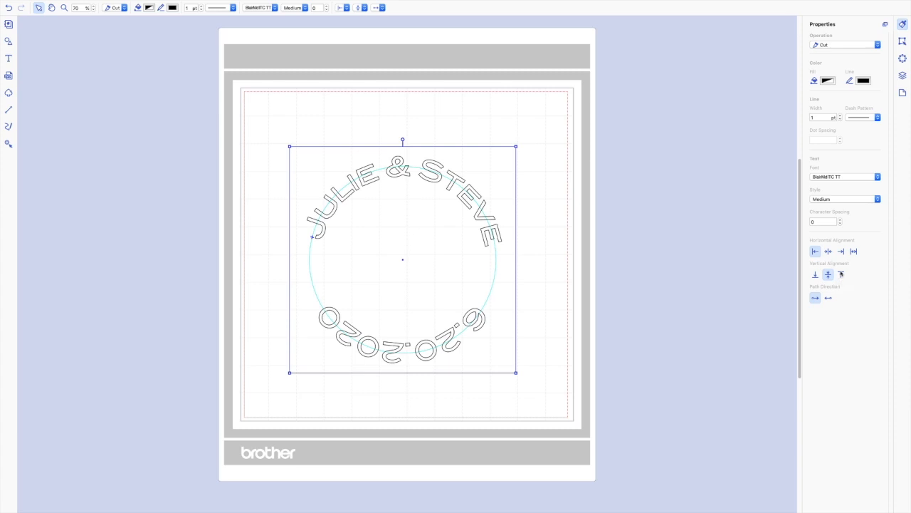
click(840, 274)
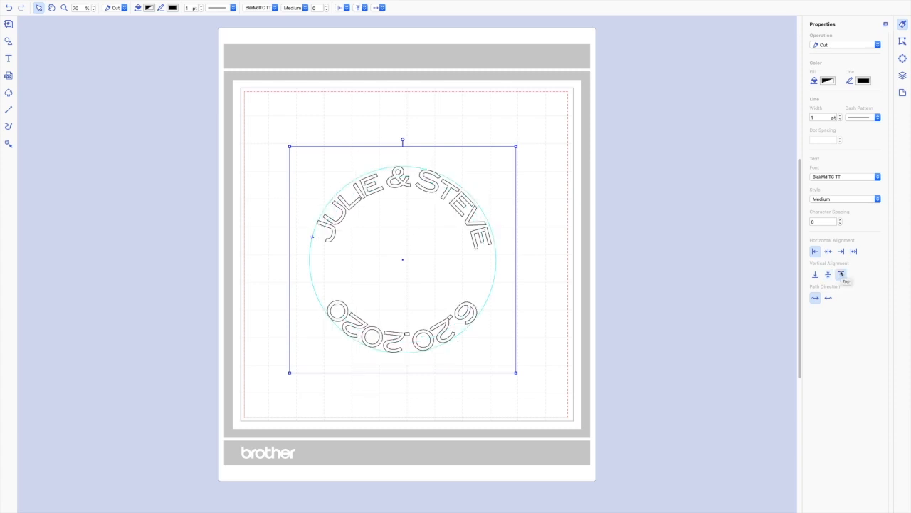
click(828, 273)
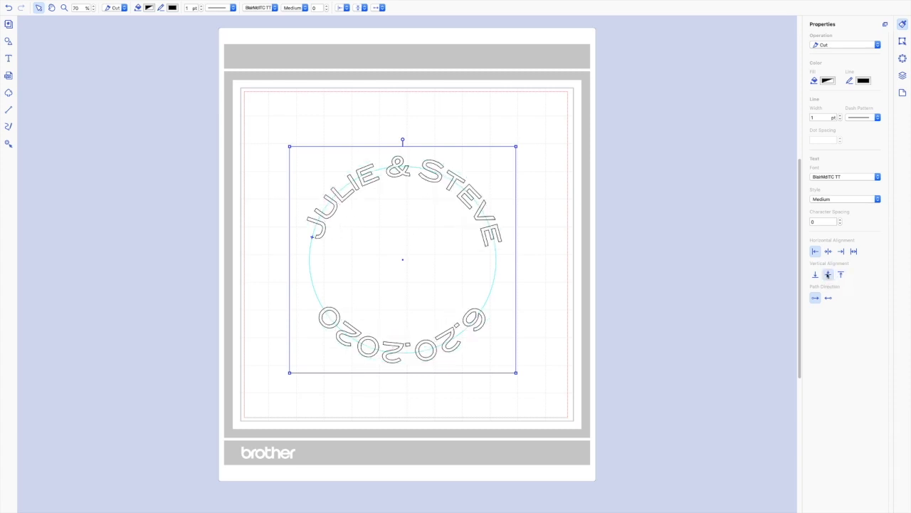
click(815, 273)
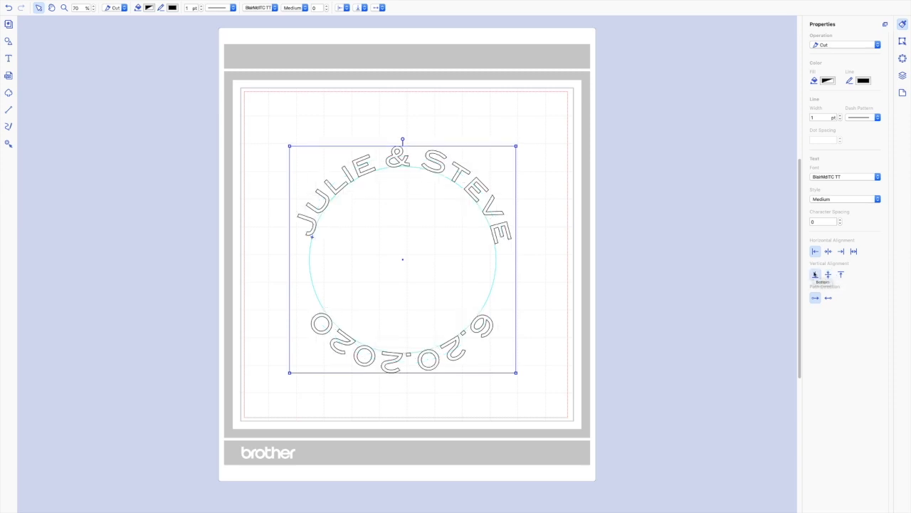
click(828, 275)
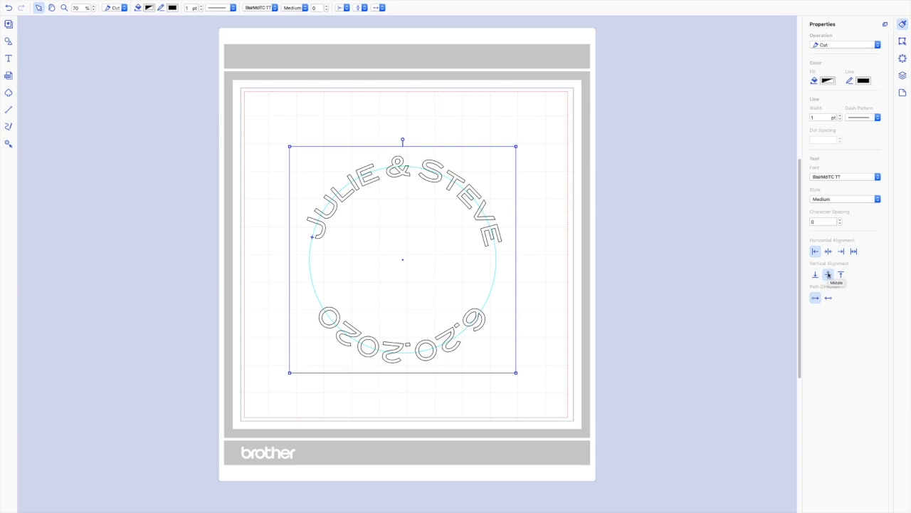
click(829, 297)
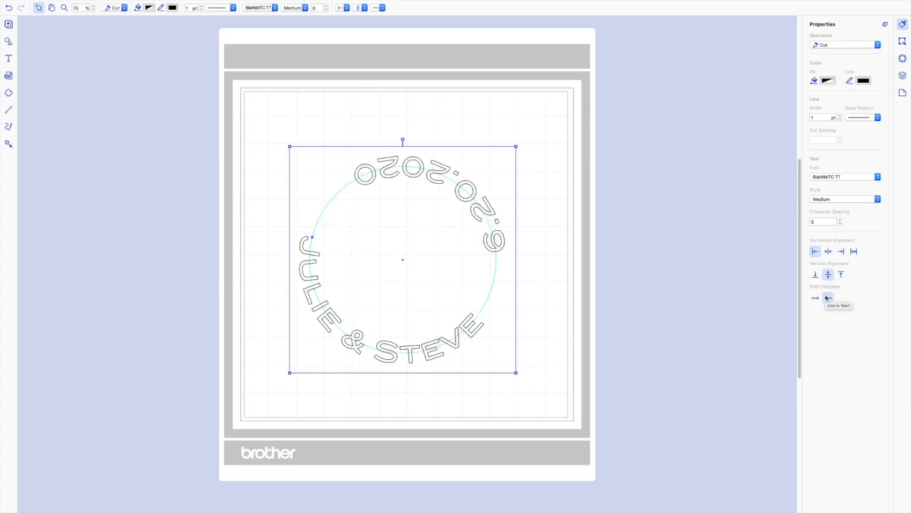
click(815, 298)
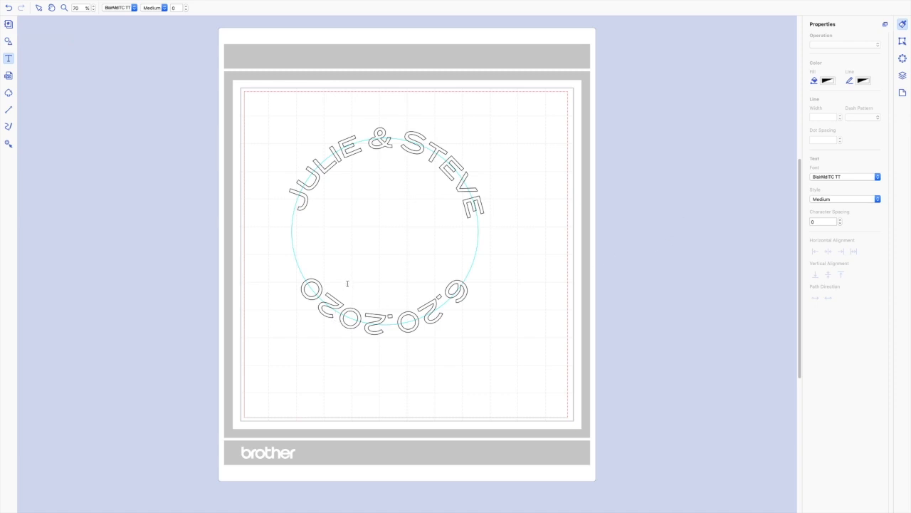
mouse_move(348, 279)
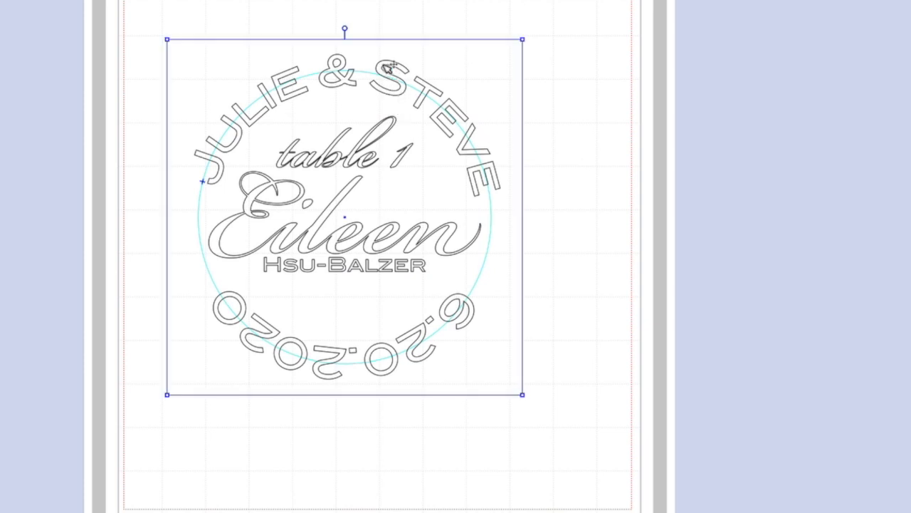
mouse_move(387, 65)
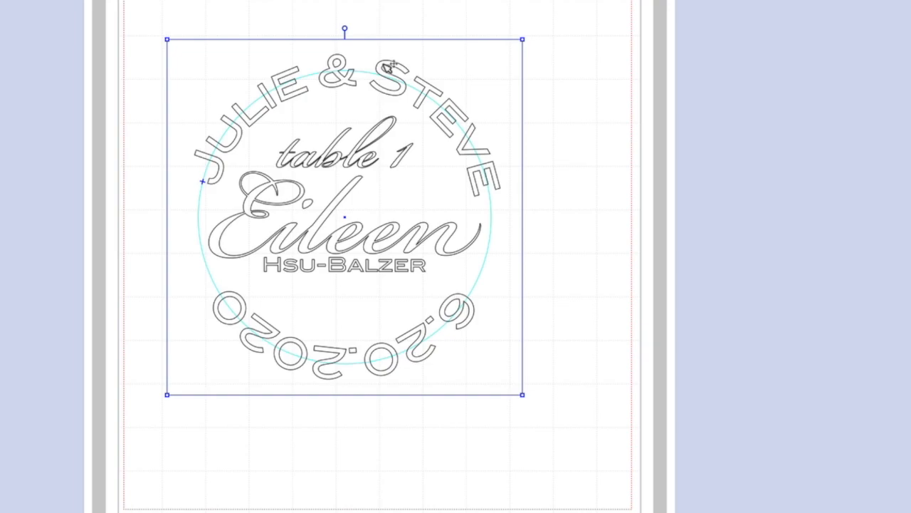
Convert the selected text and circle design to shapes
right_click(345, 214)
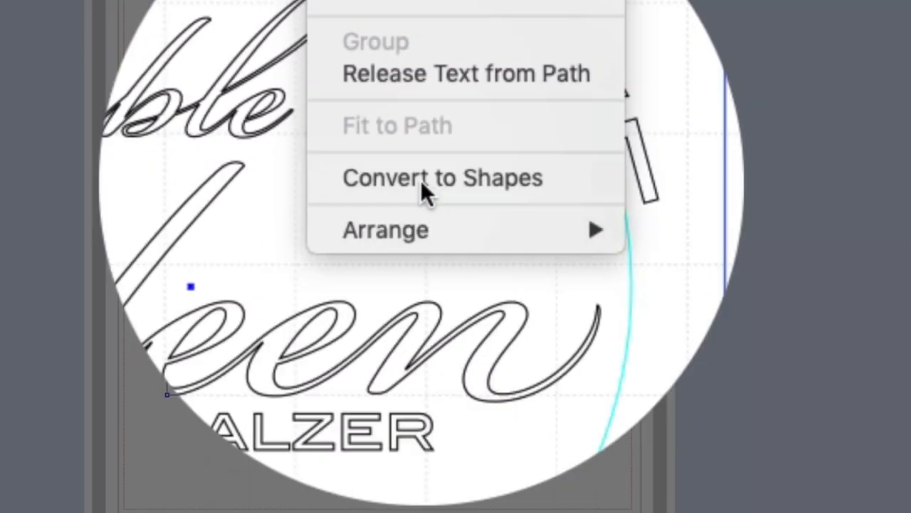
click(441, 176)
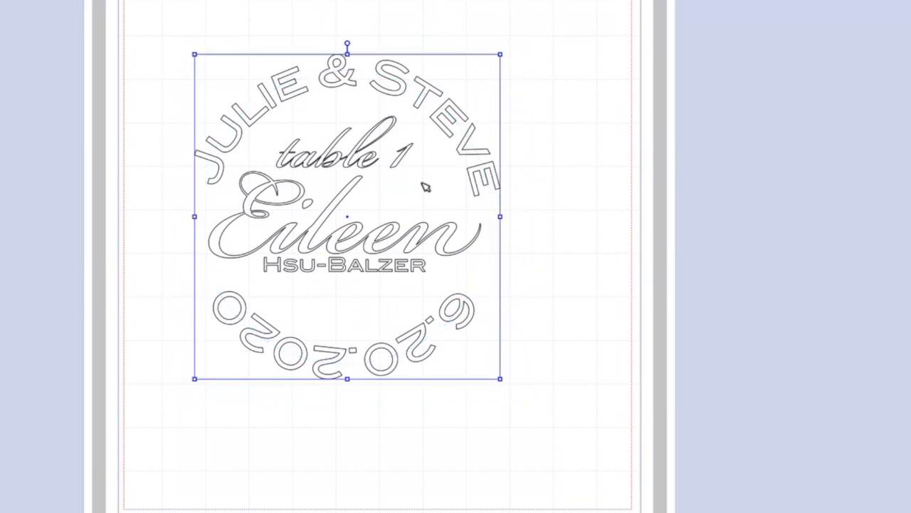